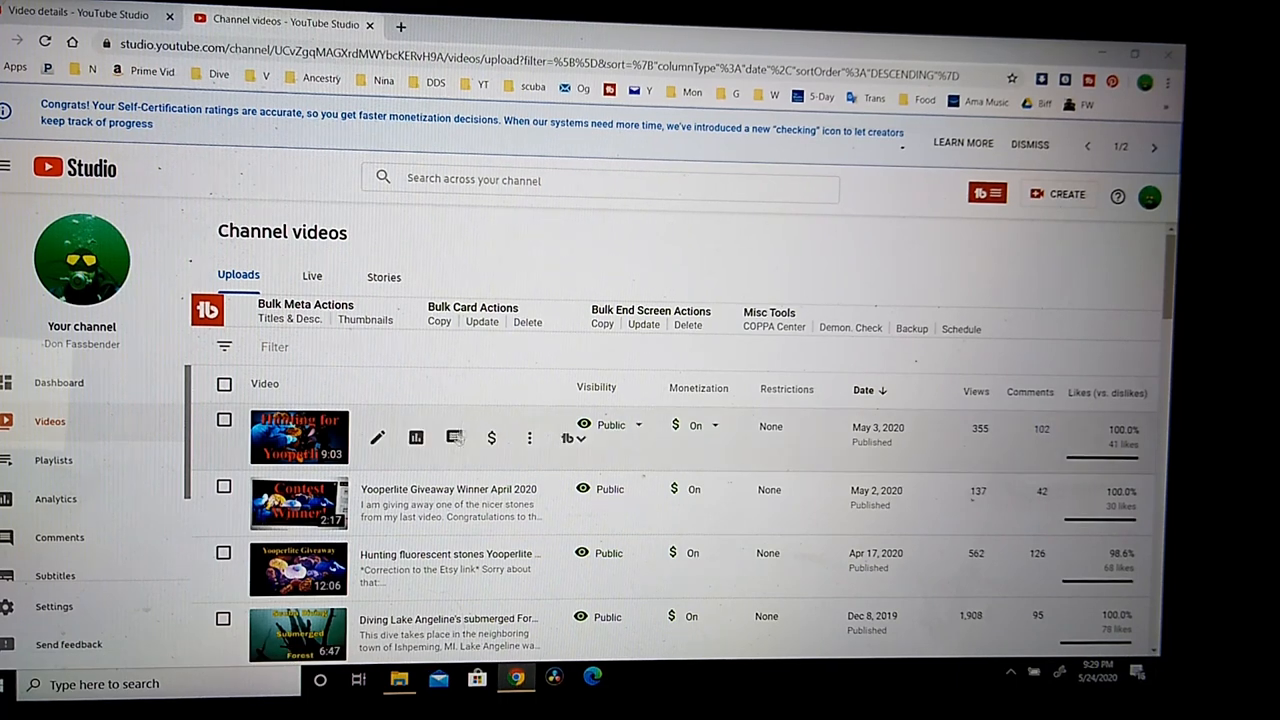
Open the TubeBuddy tools menu on the 'Hunting for Yooperlite' video row.
{"action": "left_click", "coordinate": [570, 439]}
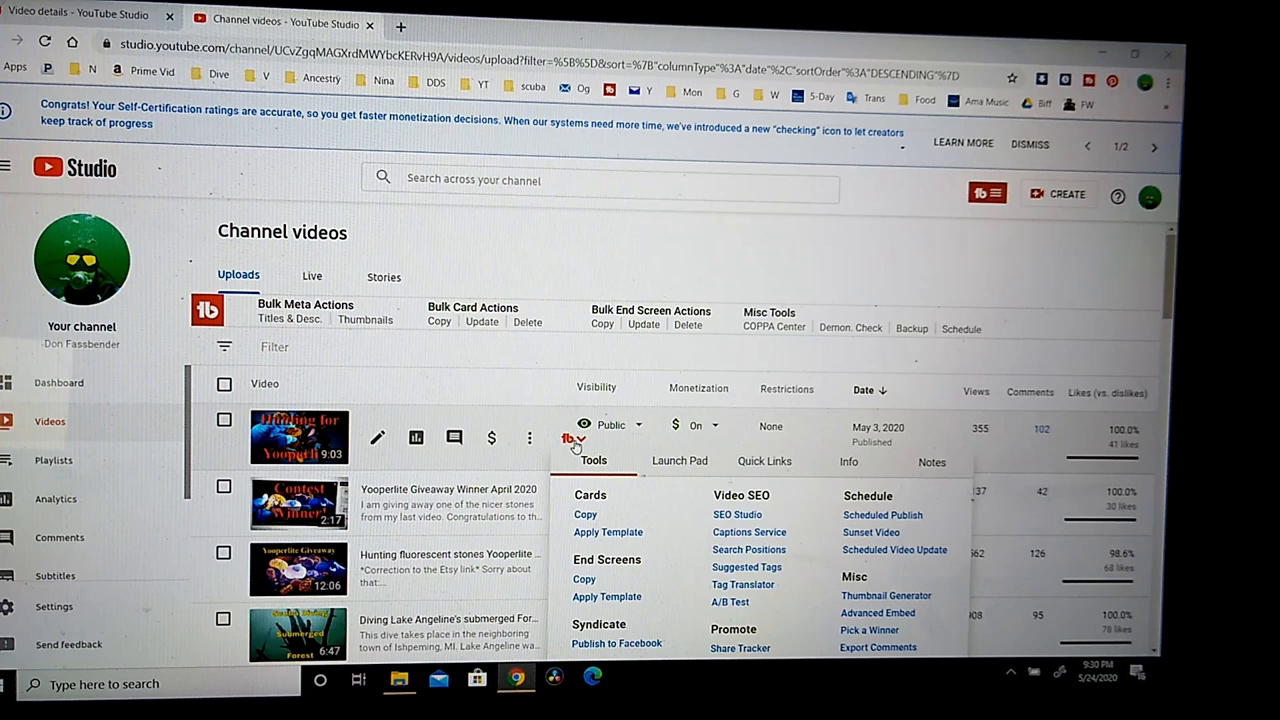
{"action": "scroll", "scroll_direction": "down", "scroll_amount": 3}
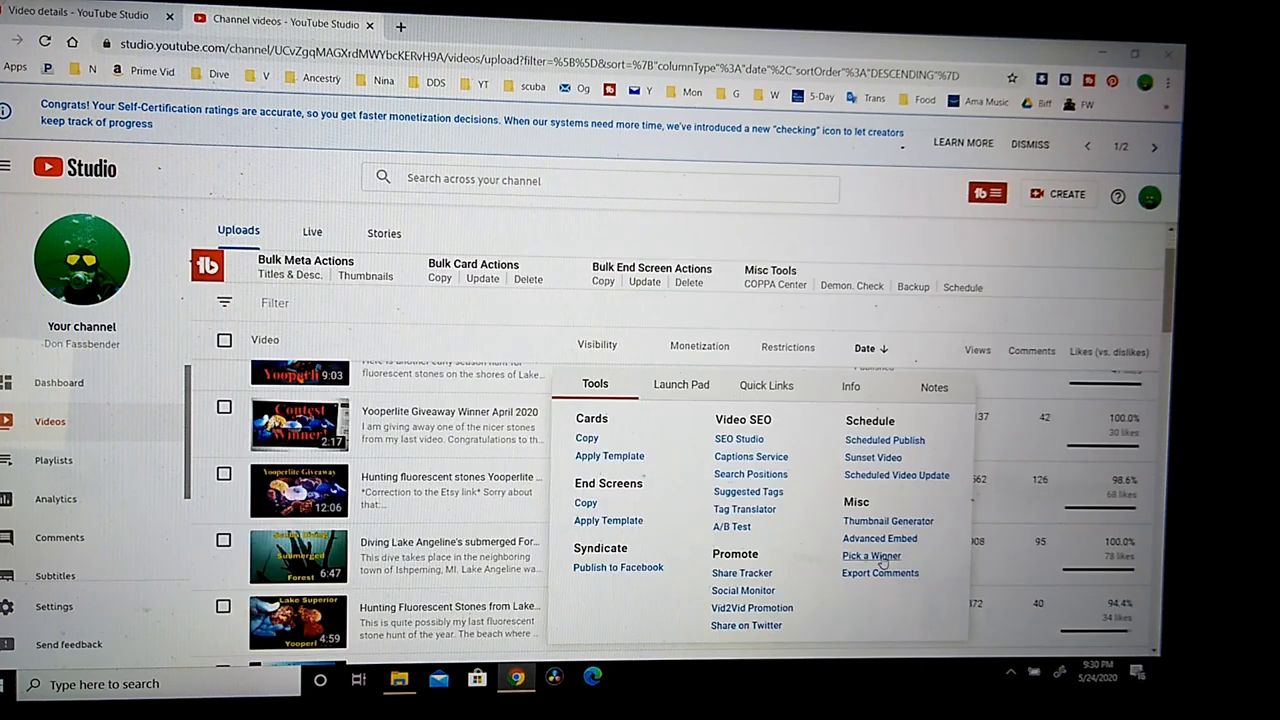
Use TubeBuddy's Pick a Winner to draw a random winner from all comments.
{"action": "left_click", "coordinate": [871, 555]}
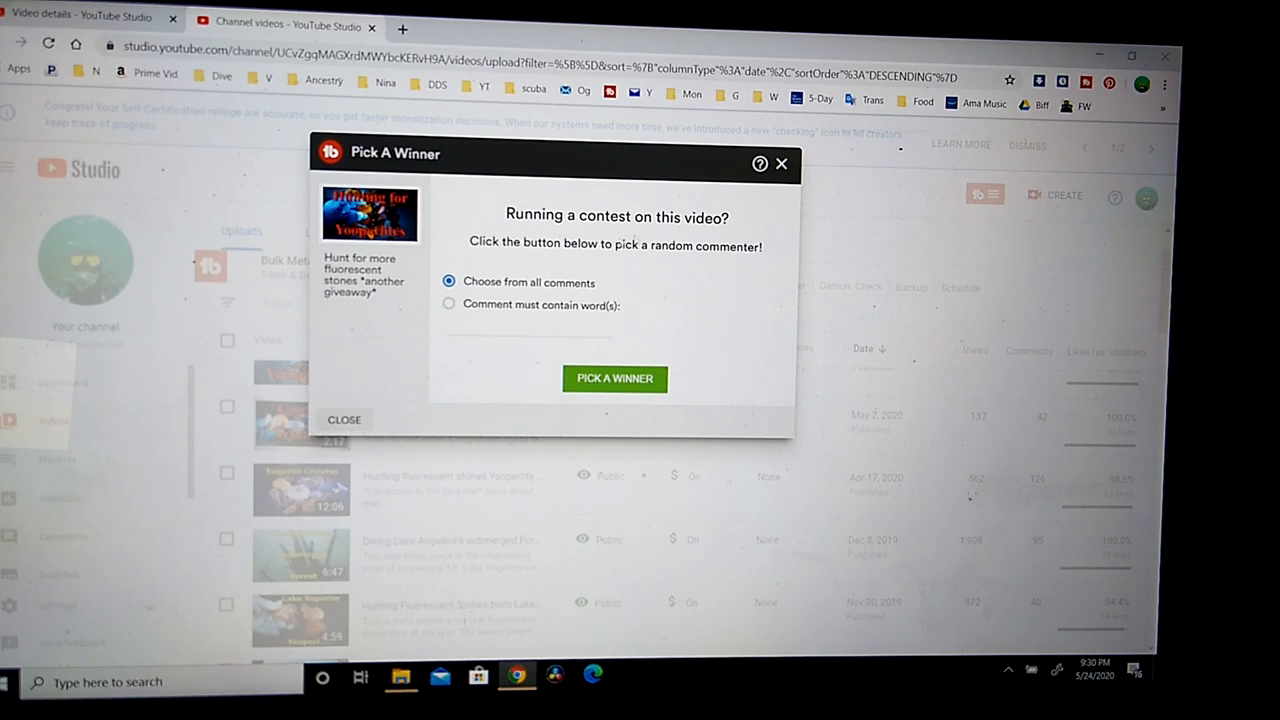
{"action": "mouse_move", "coordinate": [528, 282]}
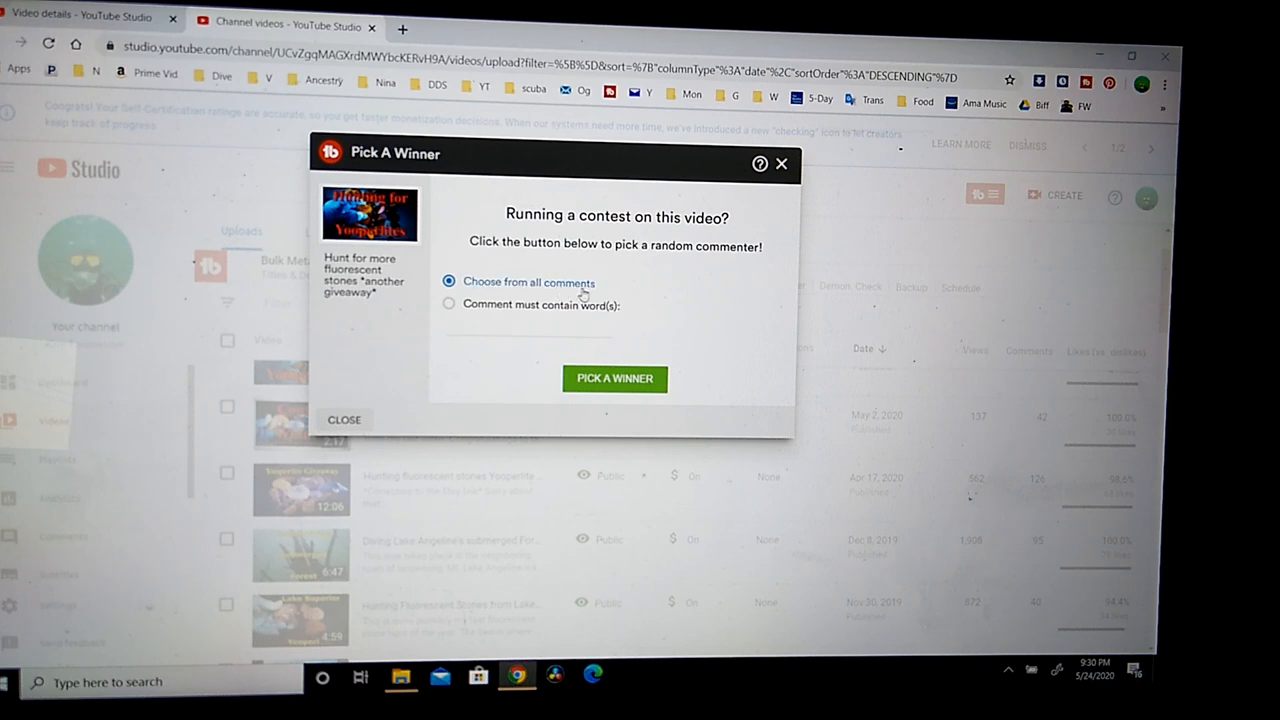
{"action": "left_click", "coordinate": [614, 378]}
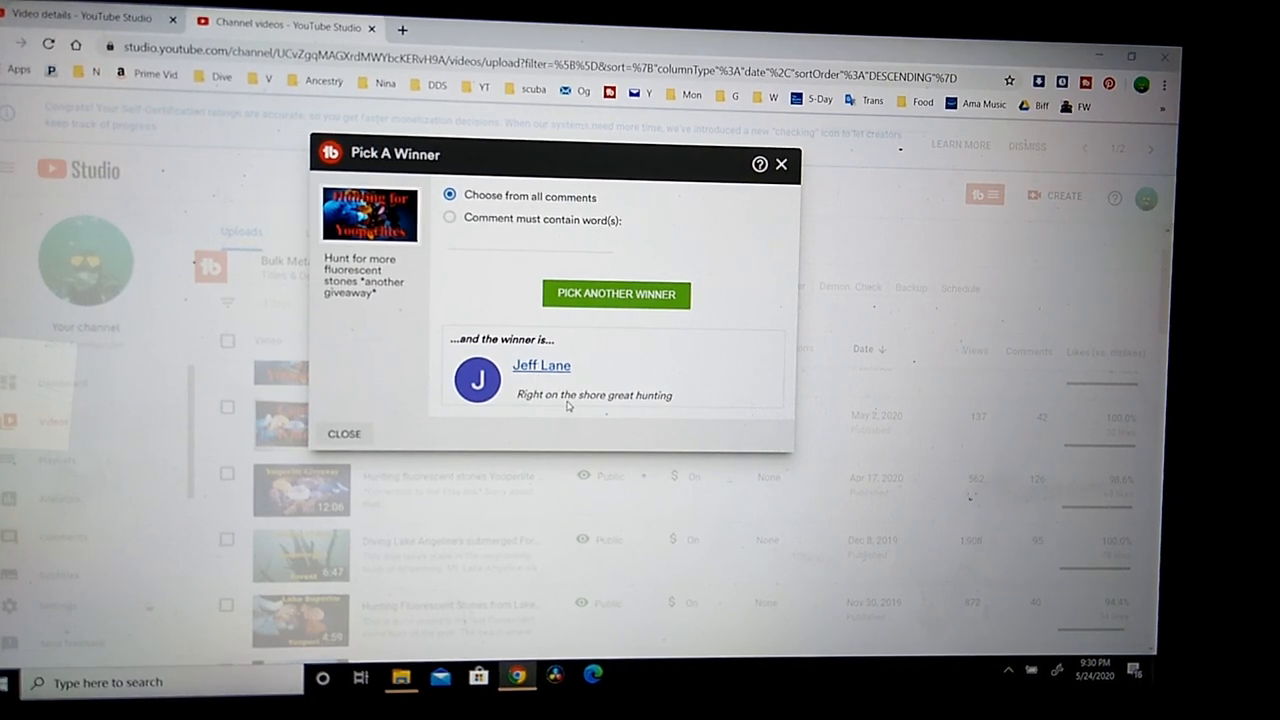
{"action": "mouse_move", "coordinate": [632, 414]}
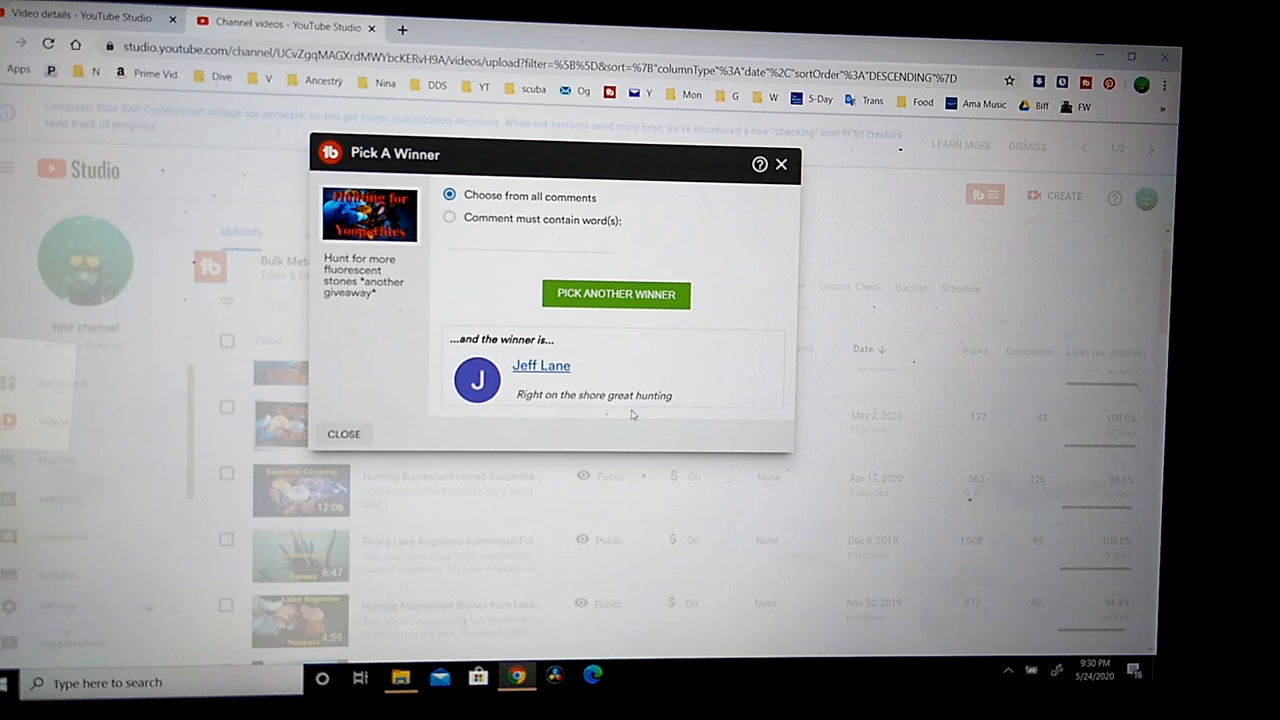
{"action": "mouse_move", "coordinate": [540, 365]}
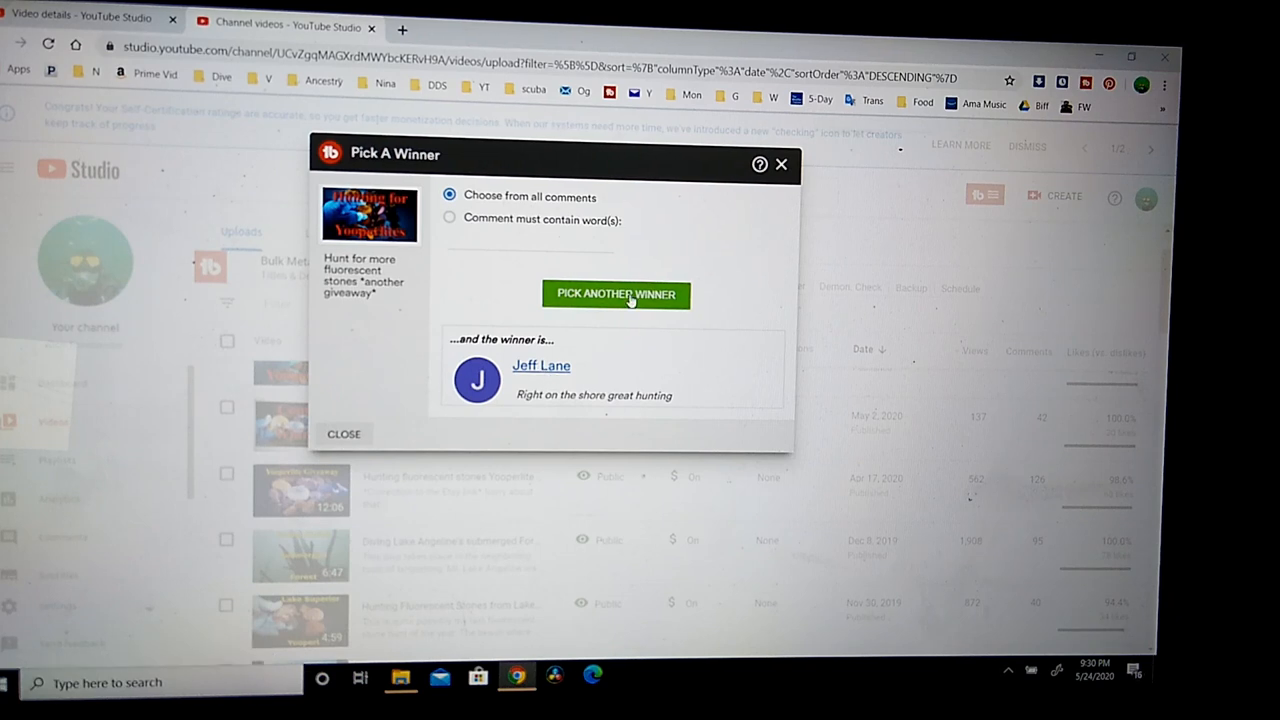
Draw another random winner, then close the Pick A Winner dialog.
{"action": "left_click", "coordinate": [616, 294]}
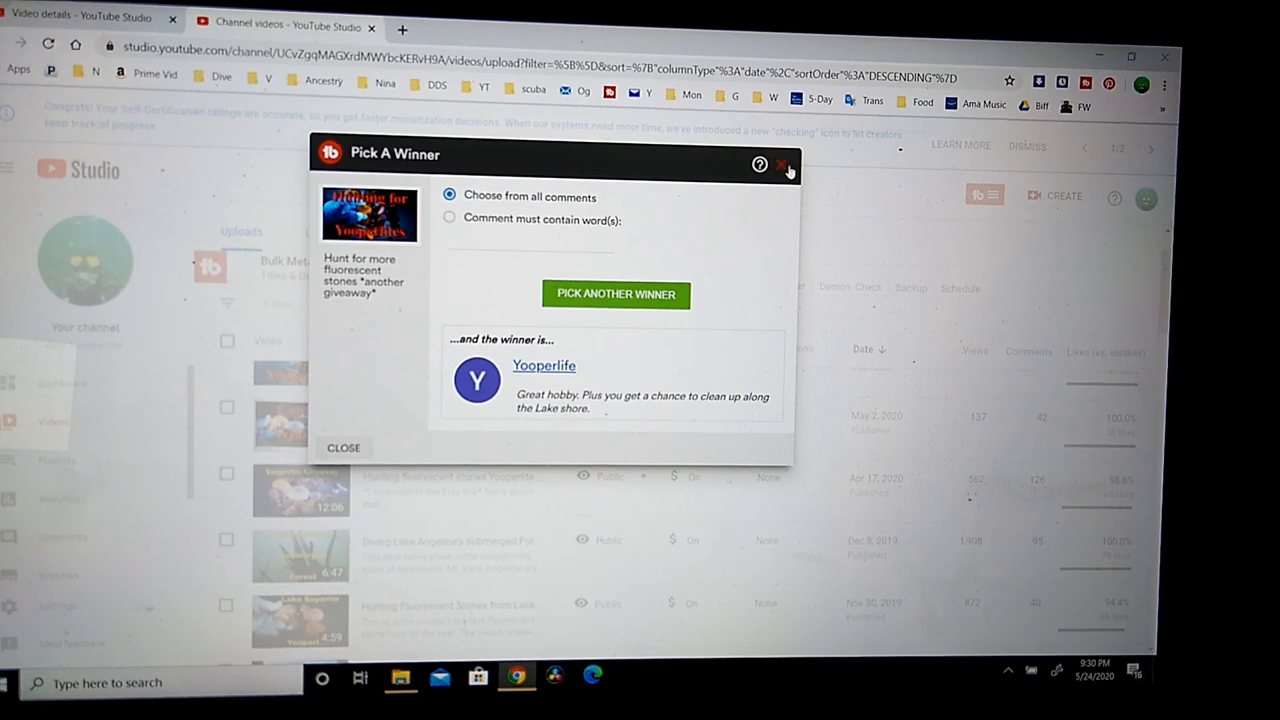
{"action": "left_click", "coordinate": [786, 166]}
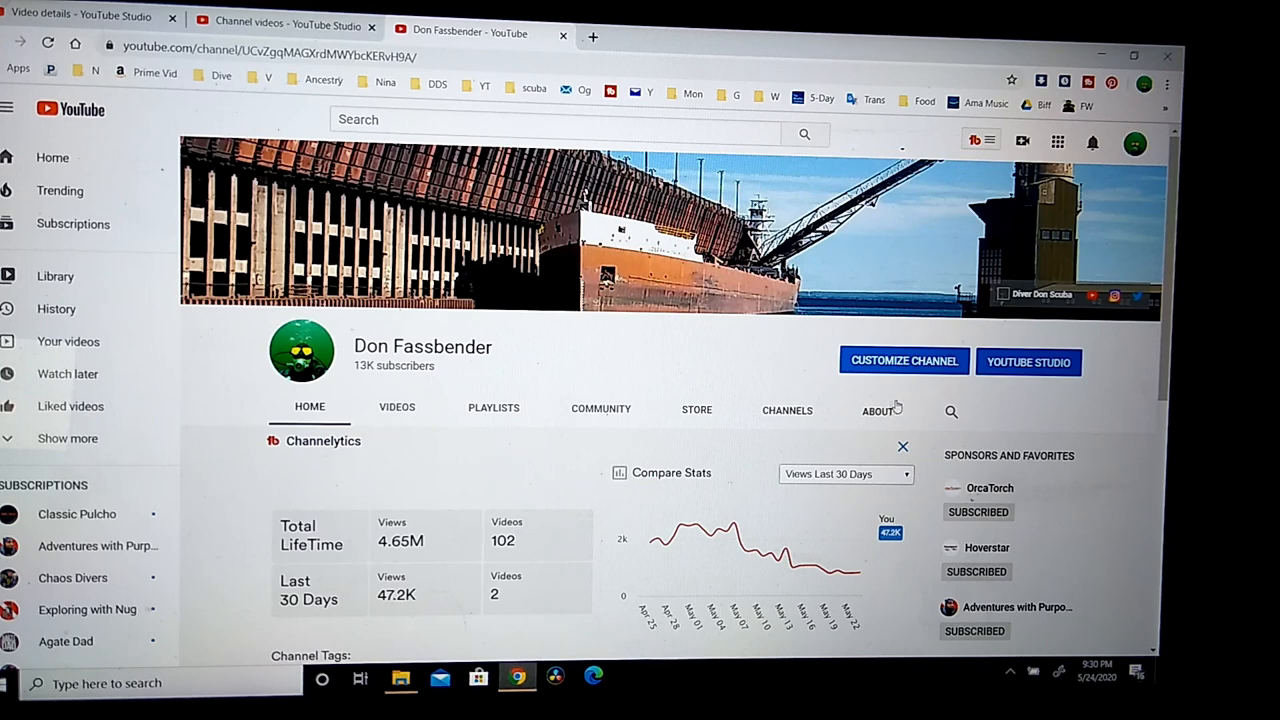
Open the channel's About tab and scroll to the mailing address and Details section.
{"action": "left_click", "coordinate": [878, 410]}
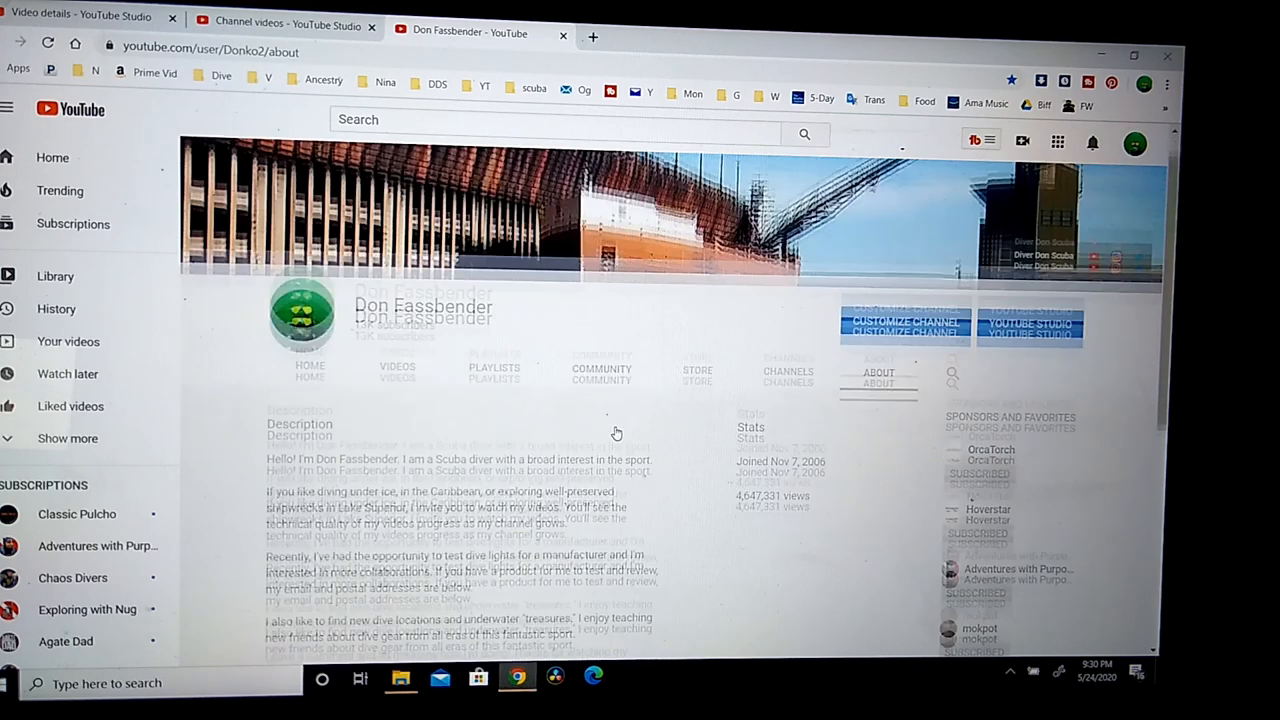
{"action": "scroll", "scroll_direction": "down", "scroll_amount": 3}
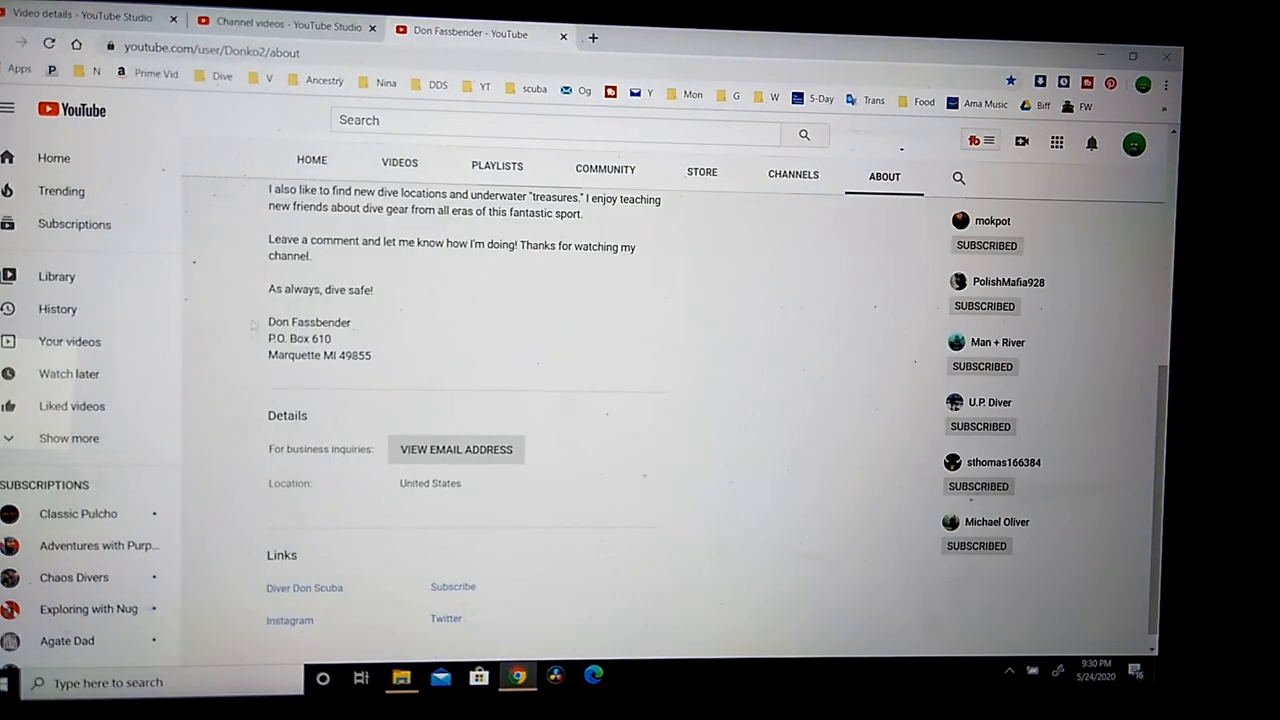
{"action": "scroll", "scroll_direction": "down", "scroll_amount": 3}
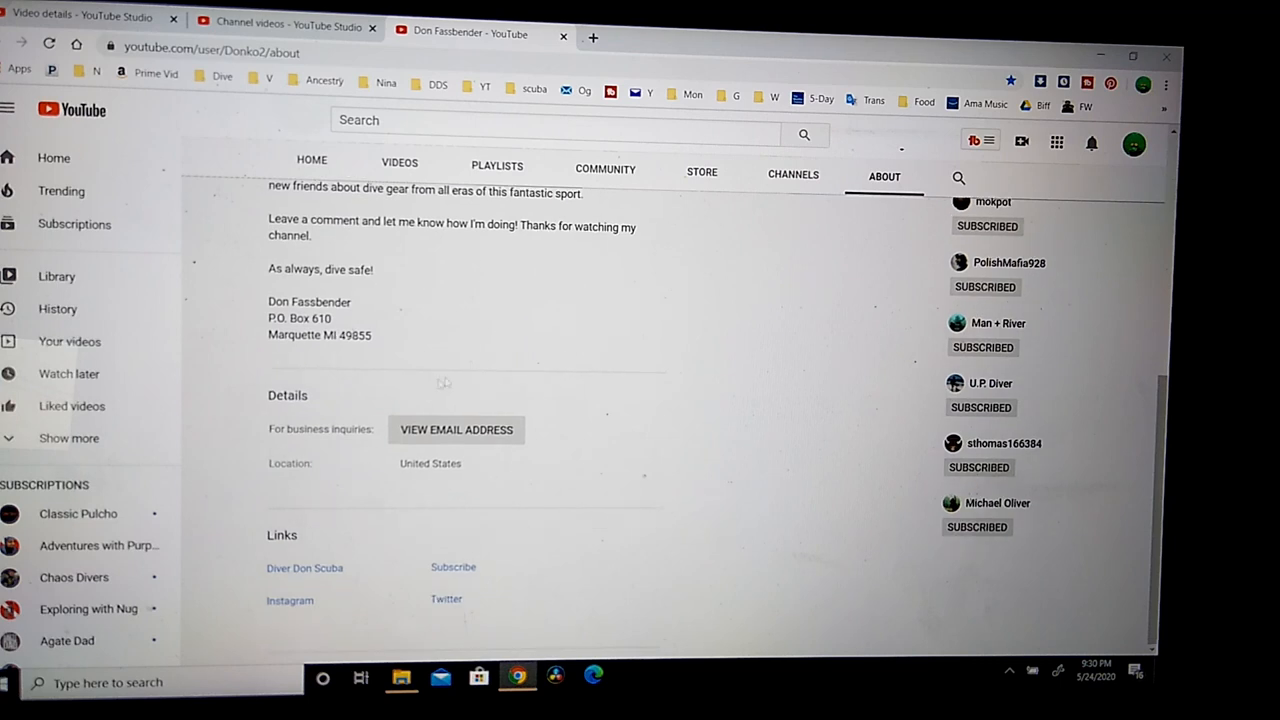
{"action": "mouse_move", "coordinate": [505, 450]}
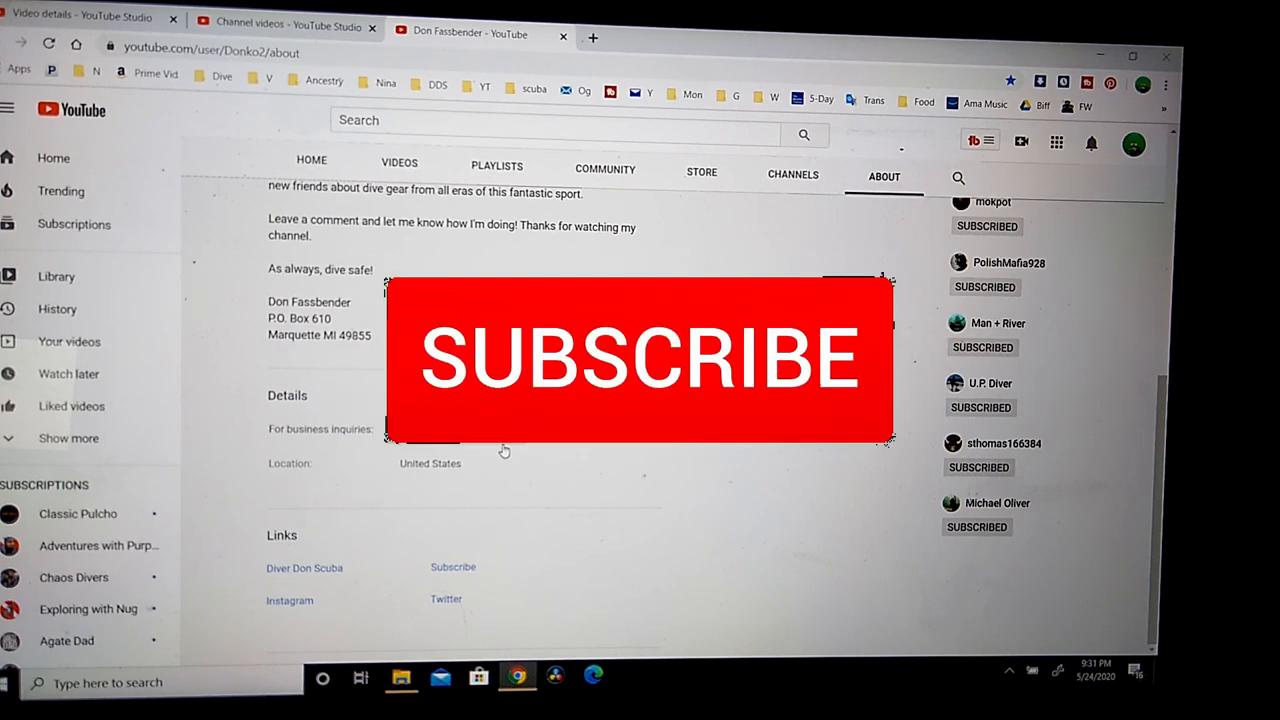
{"action": "left_click", "coordinate": [640, 360]}
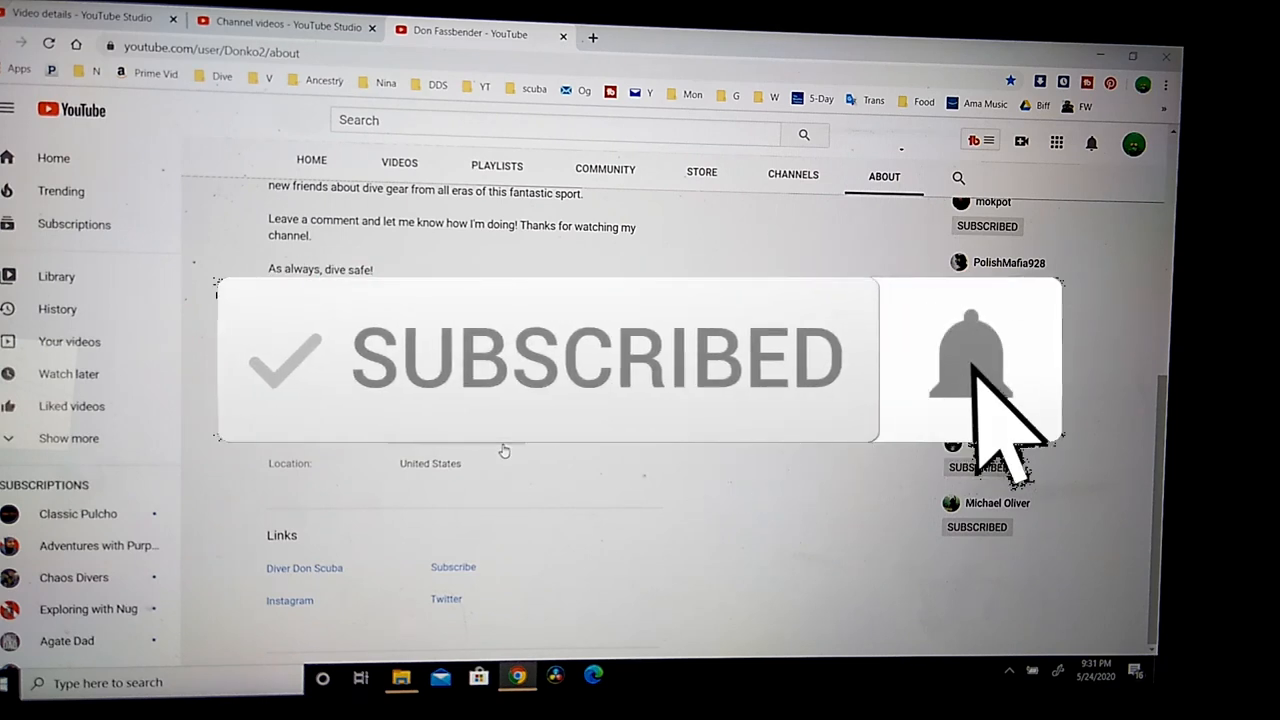
{"action": "left_click", "coordinate": [970, 360]}
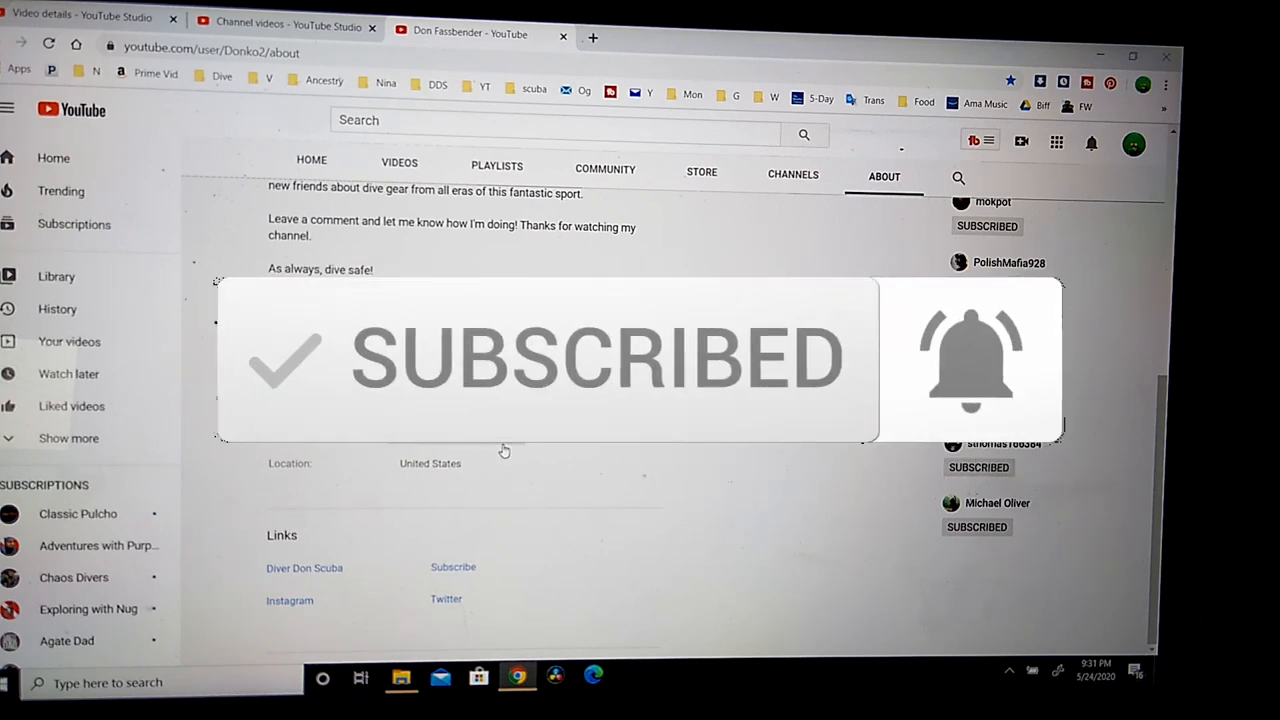